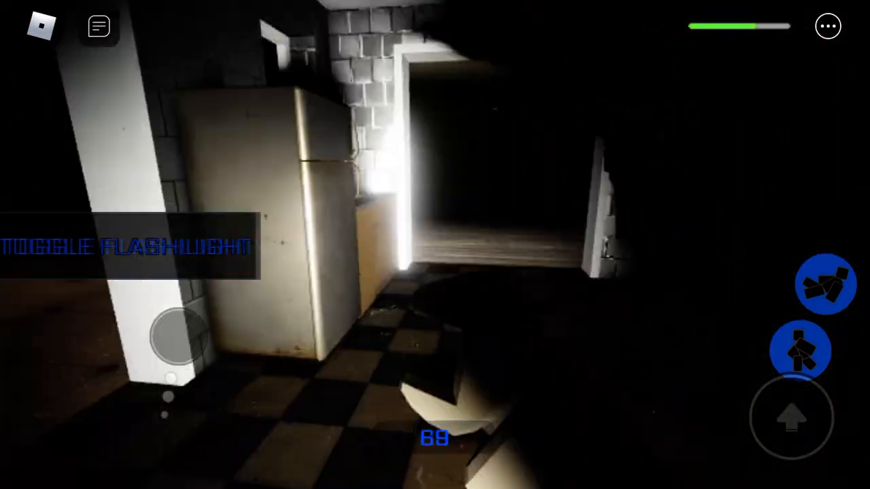
Walk past the old fridge and through the lit doorway into the pitch-black room.
left_click(129, 246)
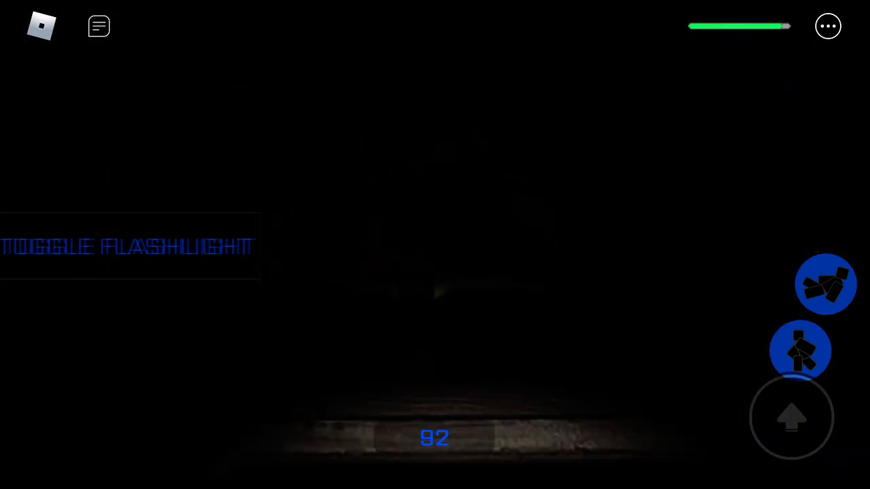
left_click(126, 246)
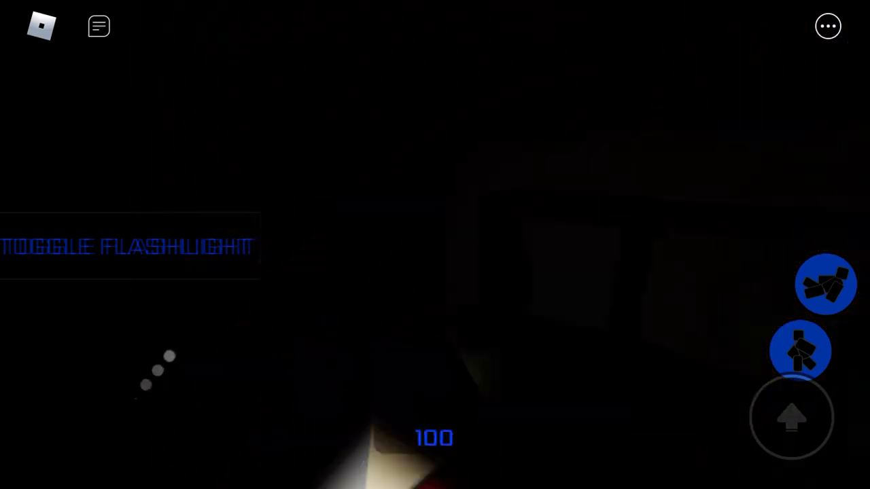
Walk through the unlit house by flashlight and out into the dark yard by the gazebo.
left_click(126, 246)
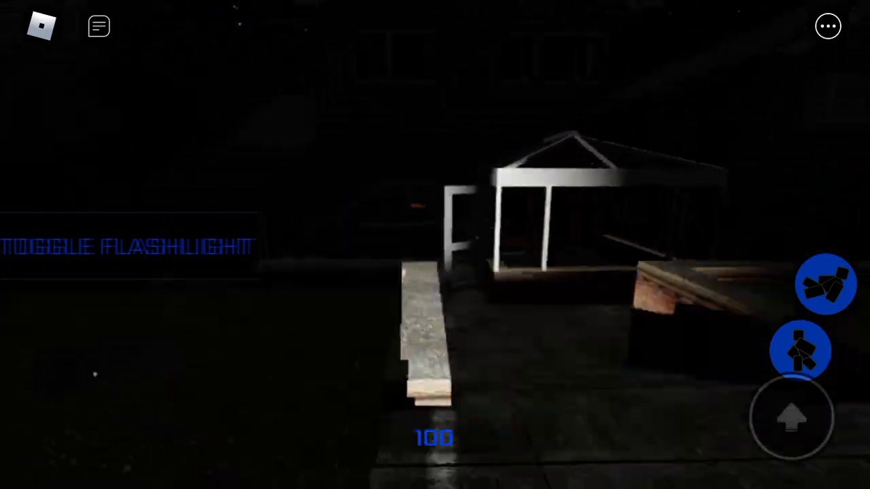
Walk up beside the white glass front porch, lighting it with the flashlight.
left_click(129, 246)
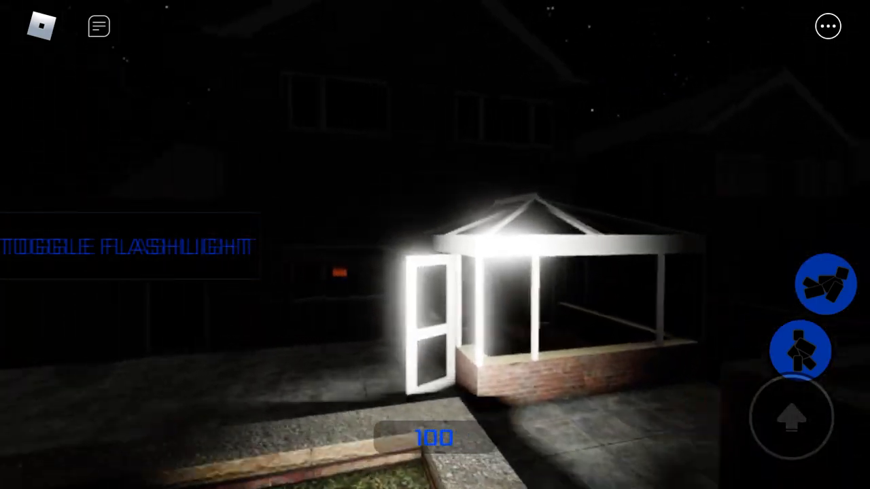